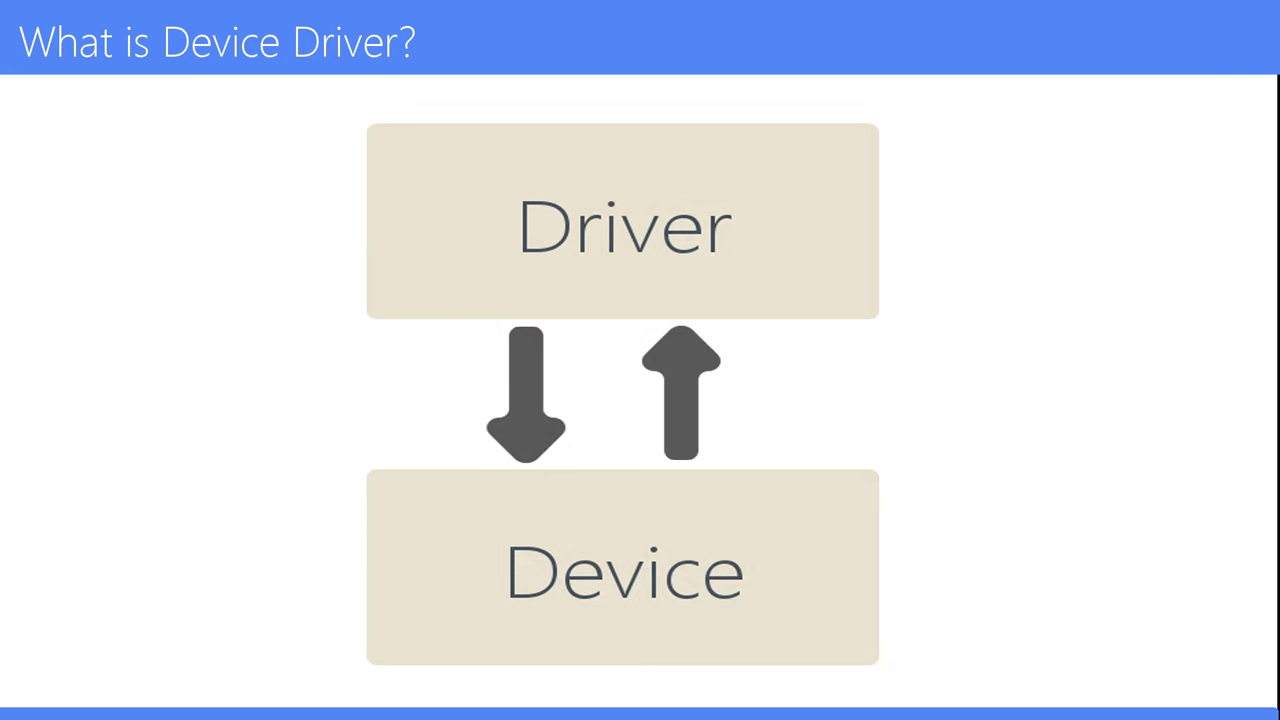
key(Right)
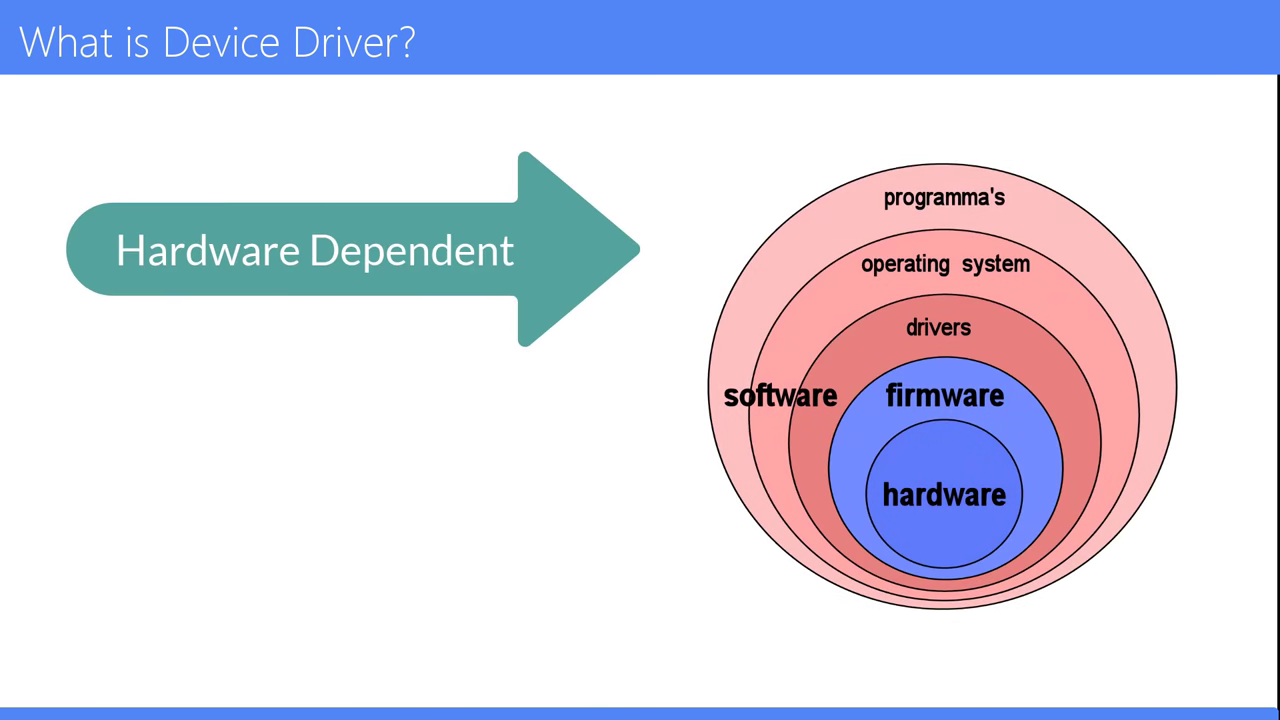